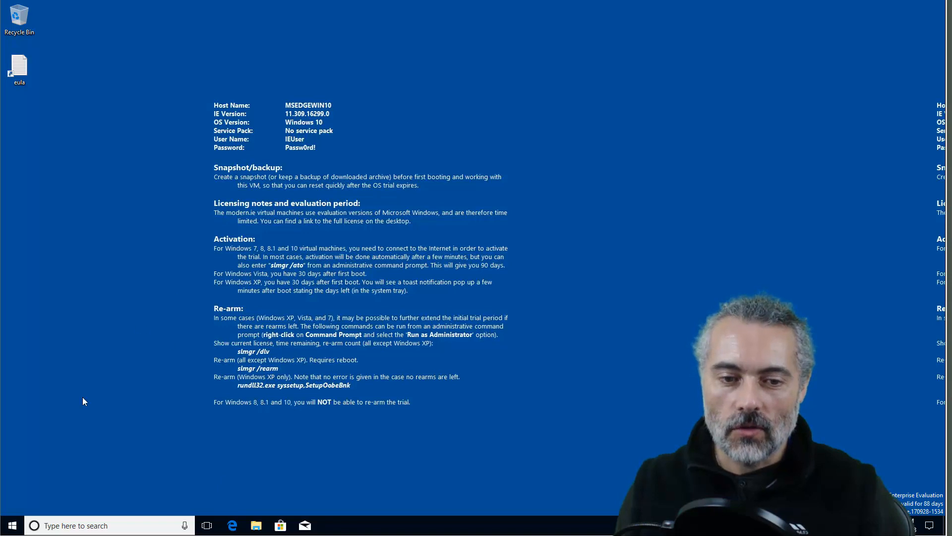
Run curl in Command Prompt and get the 'not recognized as a command' error.
type("c")
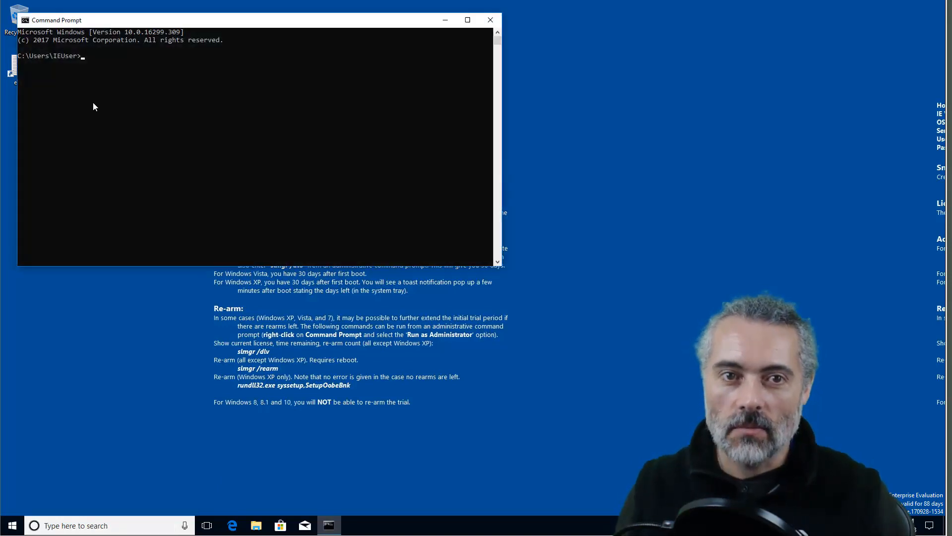
type("curl")
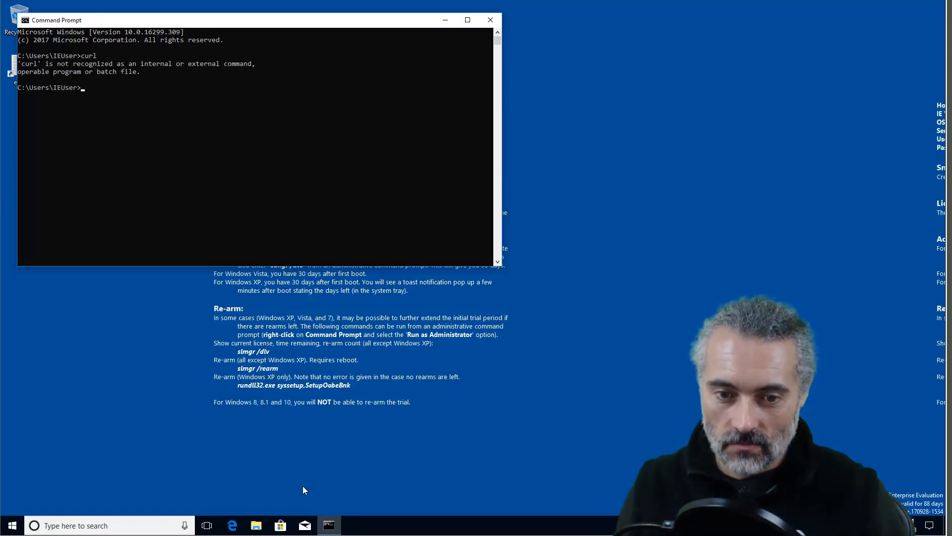
Open the cURL Official Site from Bing in Edge and browse its Packages table.
left_click(232, 526)
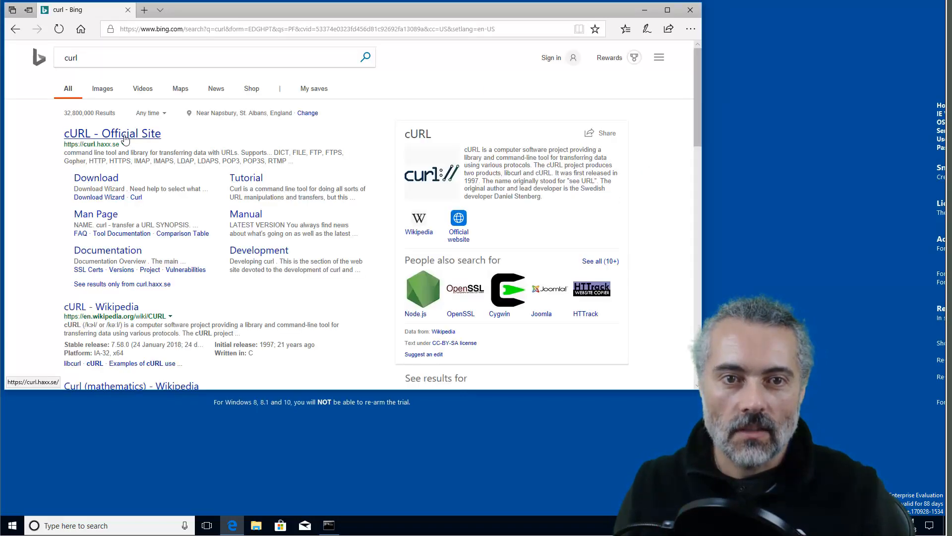
left_click(113, 133)
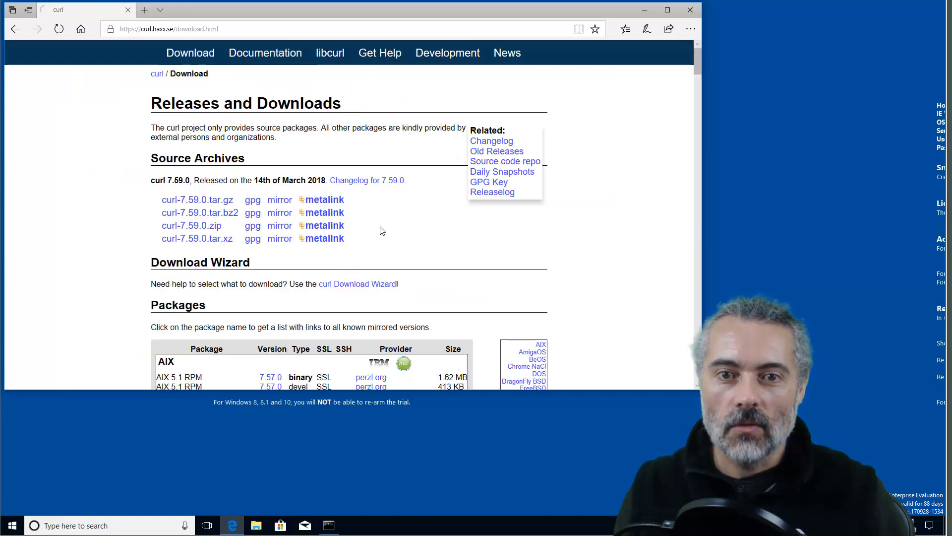
scroll("down", 3)
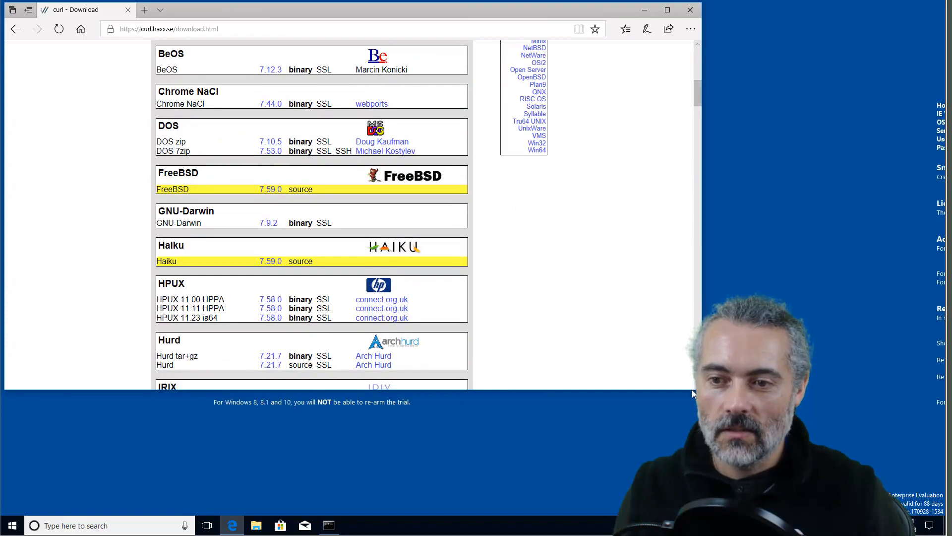
scroll("down", 3)
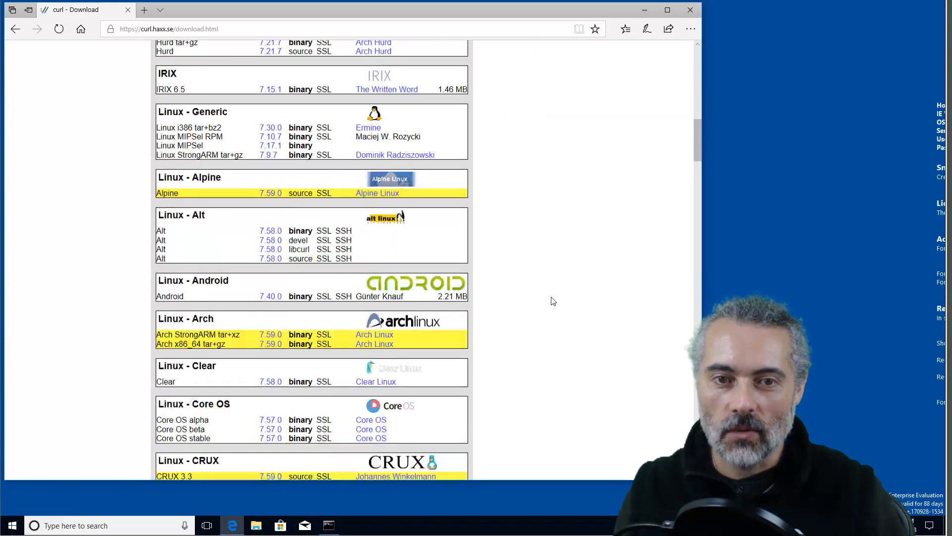
scroll("down", 3)
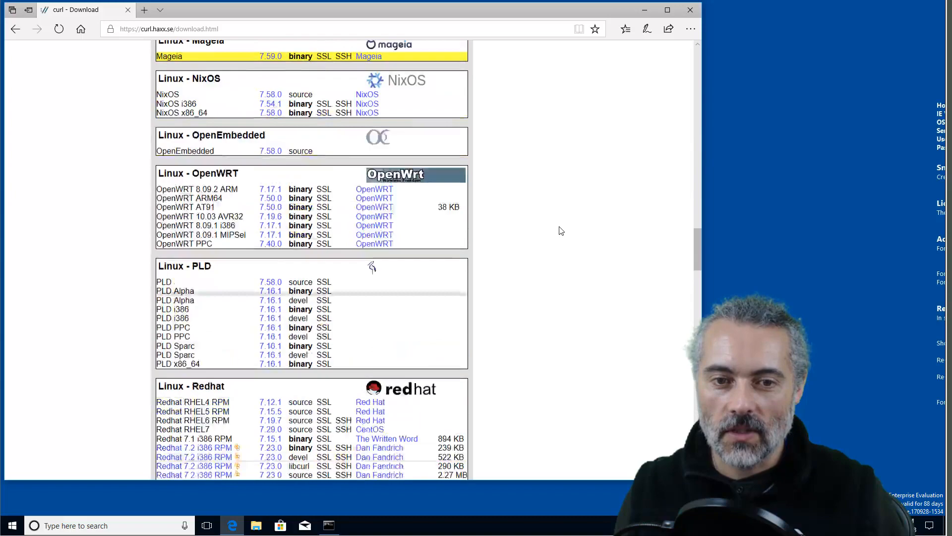
scroll("down", 3)
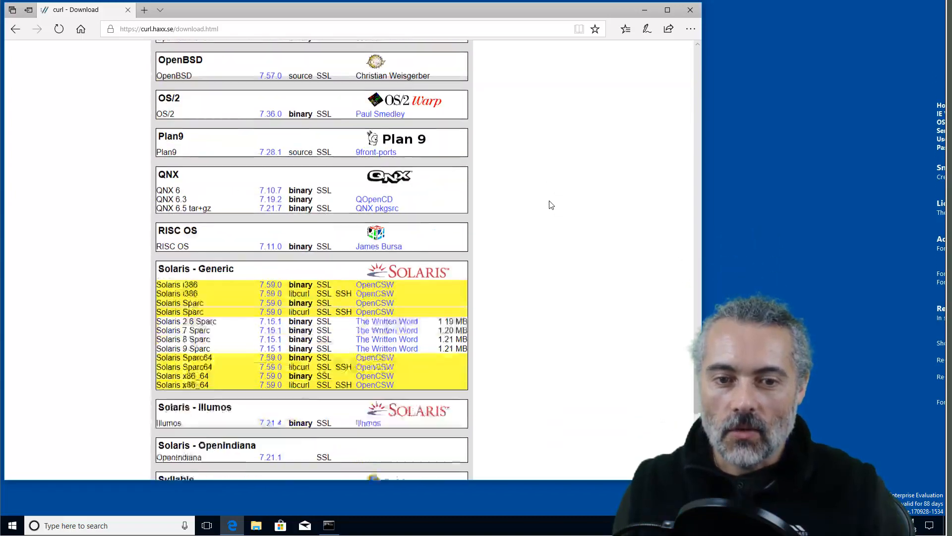
scroll("down", 3)
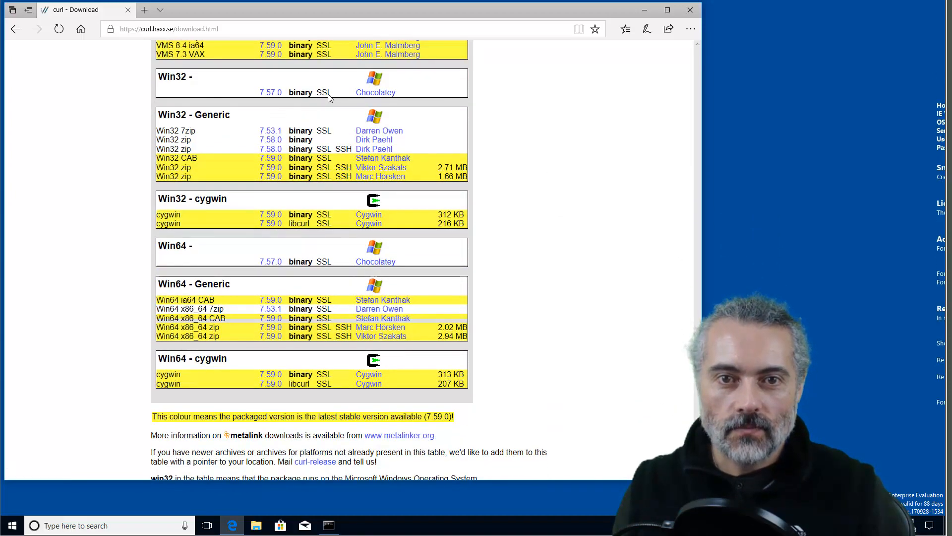
mouse_move(244, 144)
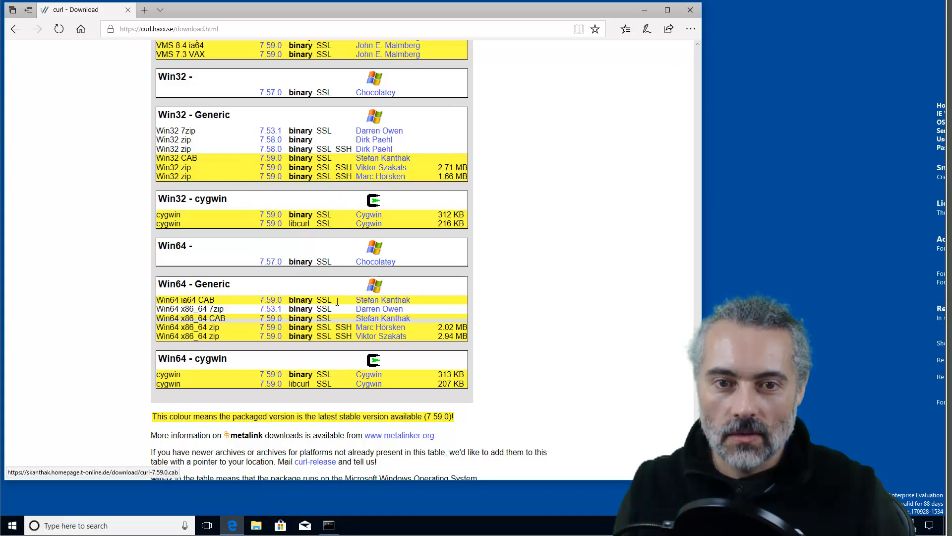
scroll("up", 3)
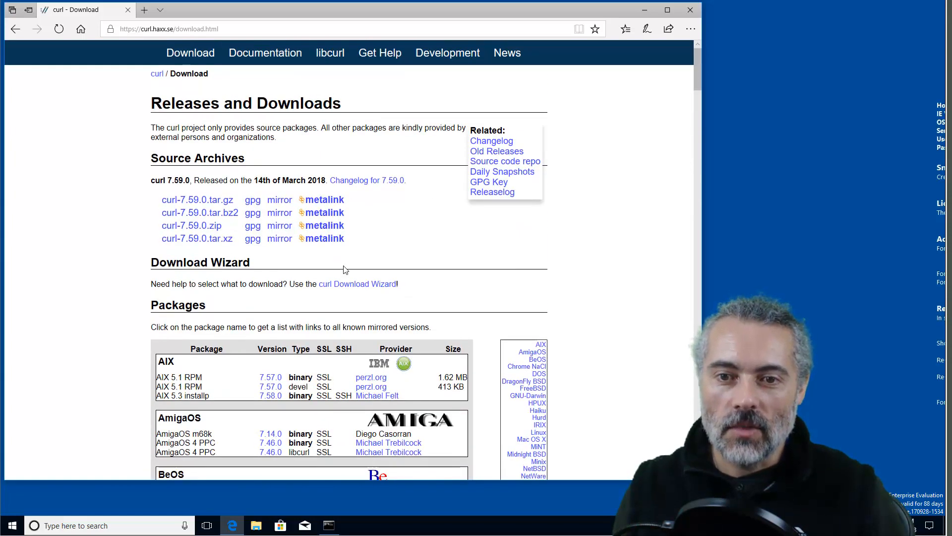
Use the curl Download Wizard to request a Generic Win32 curl executable.
left_click(357, 284)
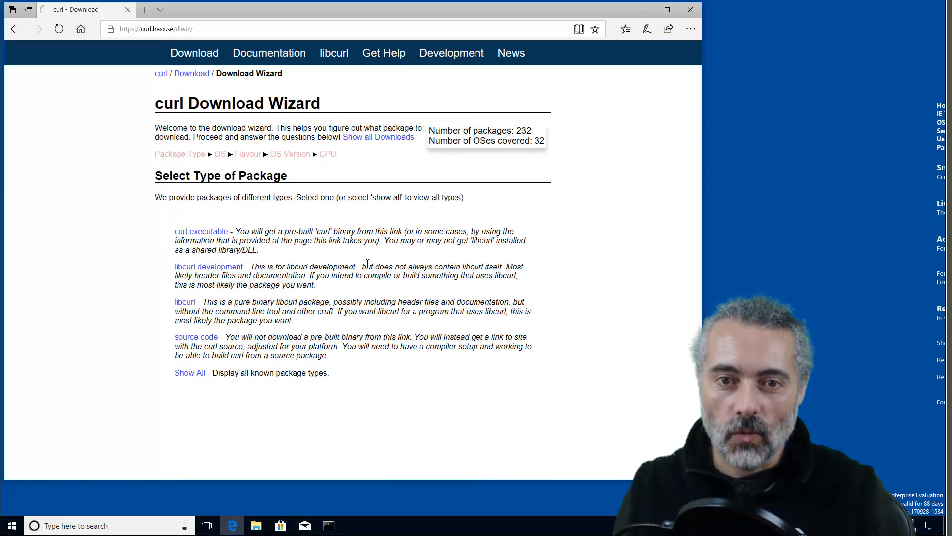
left_click(200, 232)
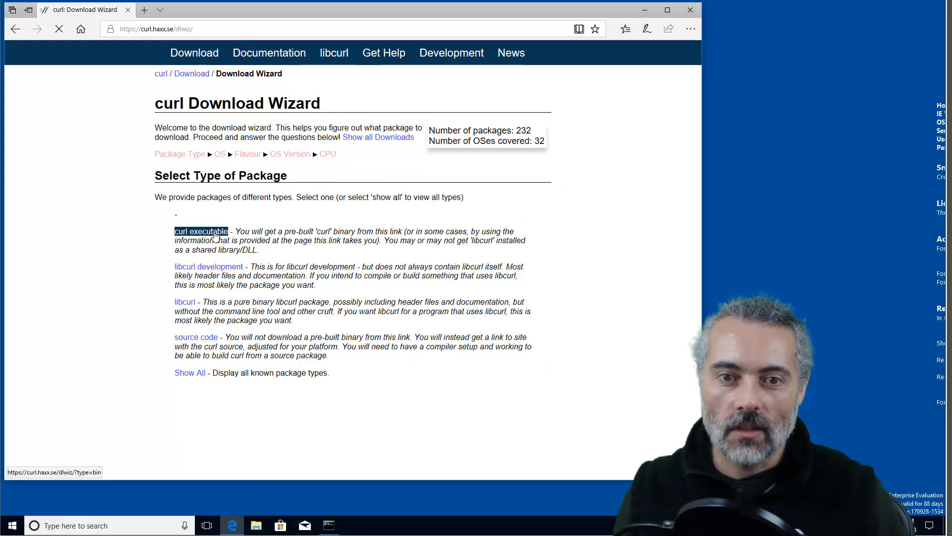
left_click(200, 232)
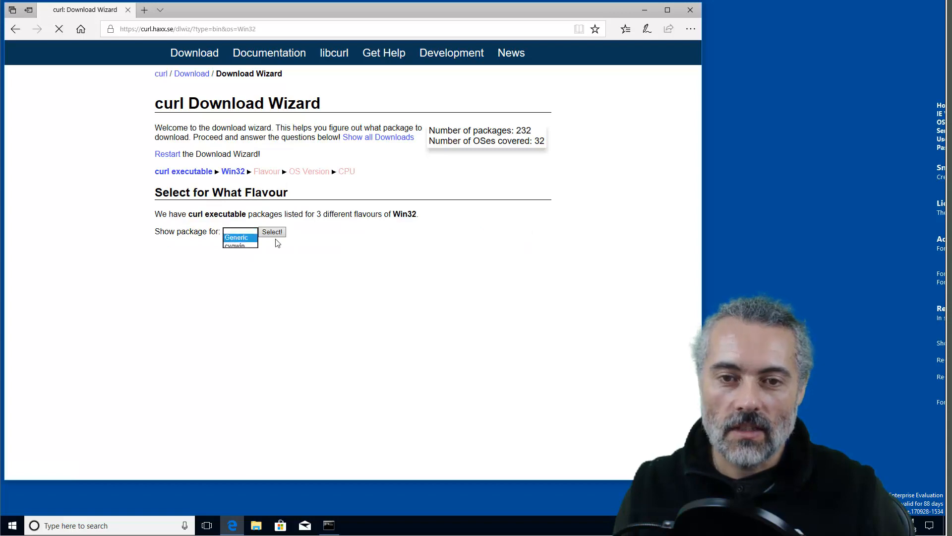
left_click(273, 232)
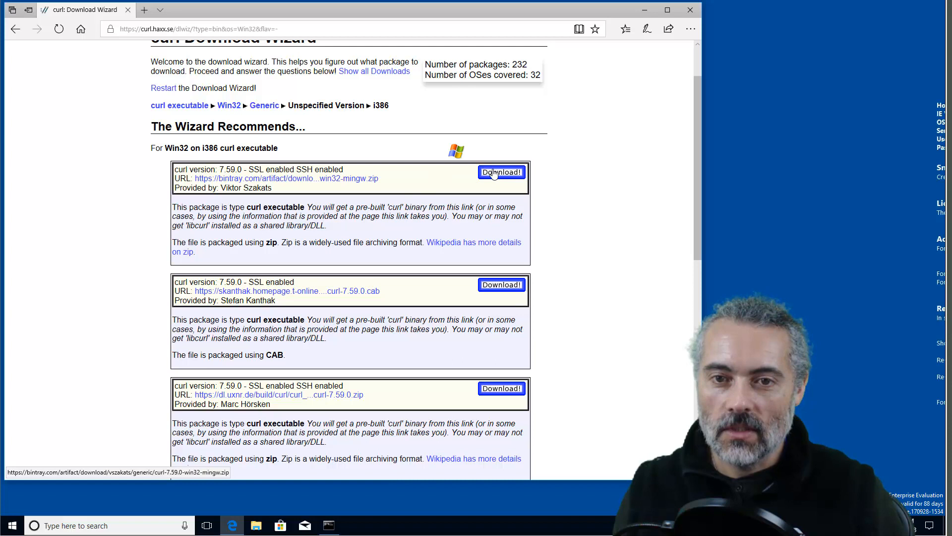
Download and save the recommended curl-7.59.0-win32-mingw.zip package.
left_click(500, 172)
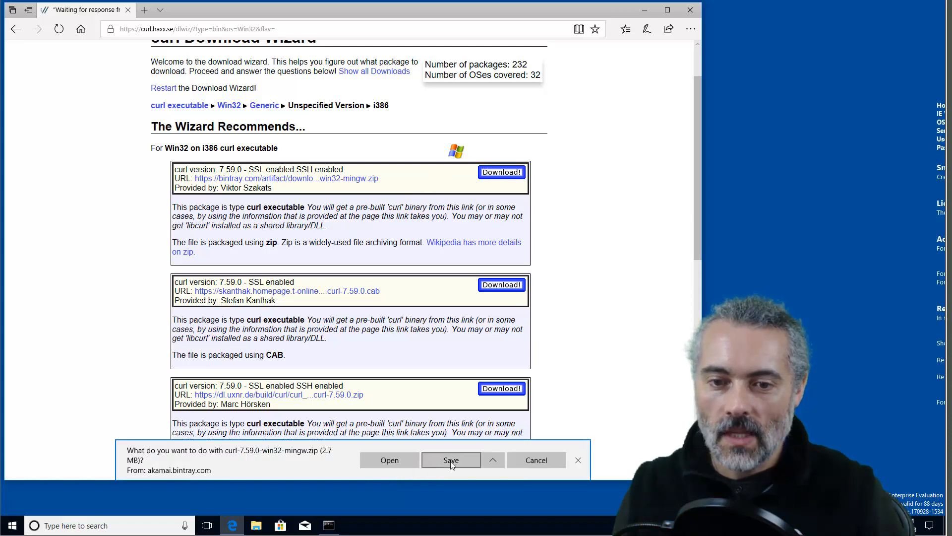
left_click(450, 459)
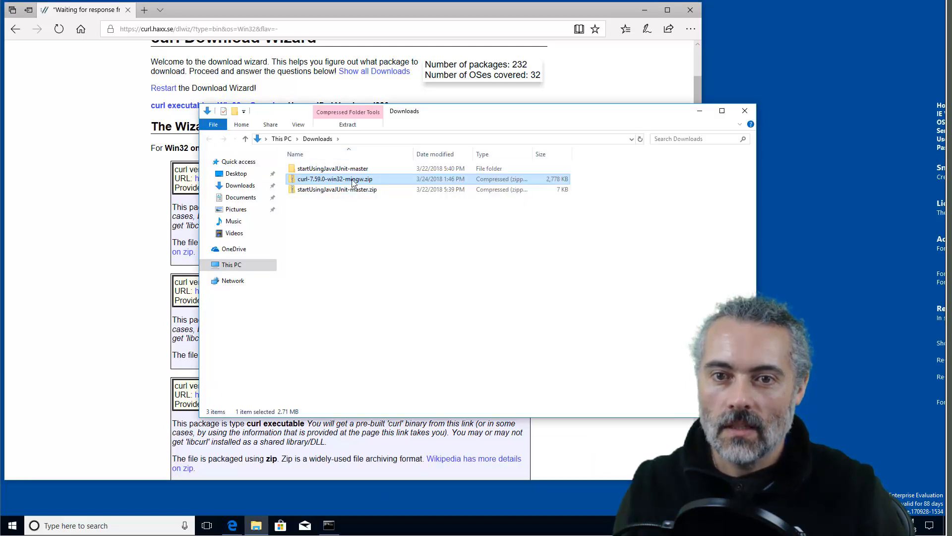
Extract All from the mingw zip into the suggested curl-7.59.0-win32-mingw folder.
right_click(335, 179)
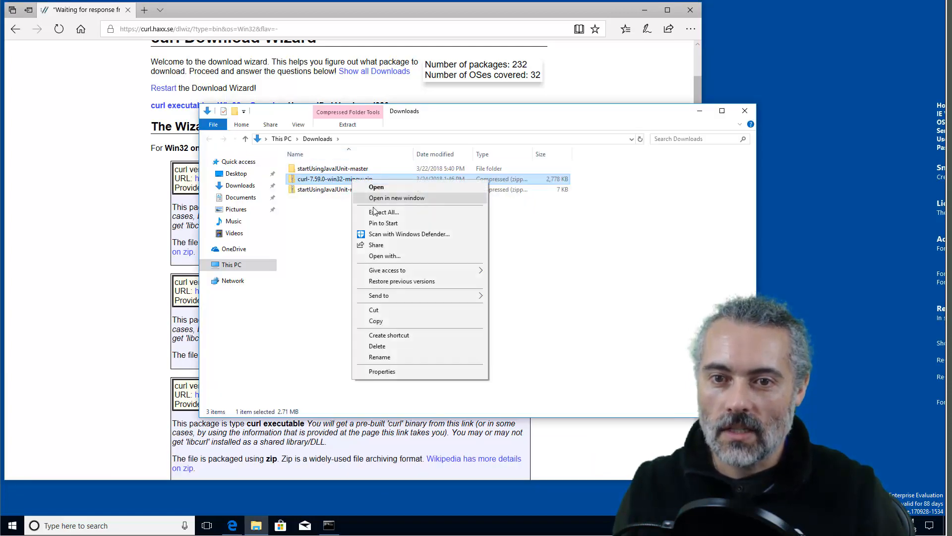
left_click(384, 212)
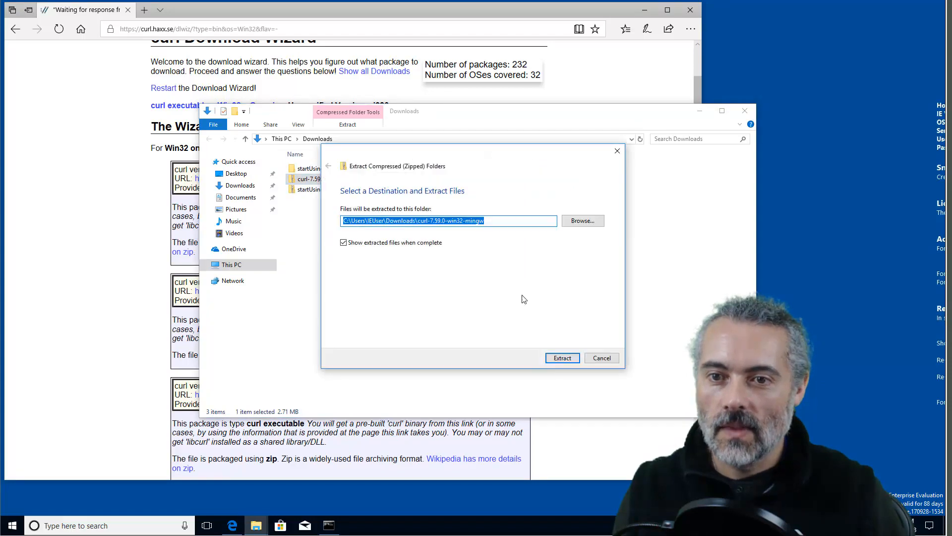
left_click(561, 358)
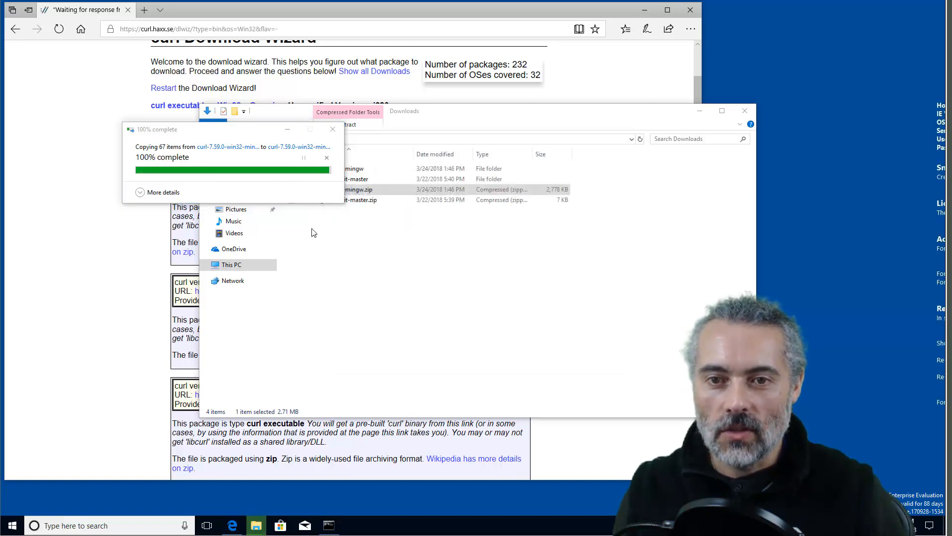
Open the nested curl-7.59.0-win32-mingw\bin folder and launch cmd from its address bar.
double_click(357, 189)
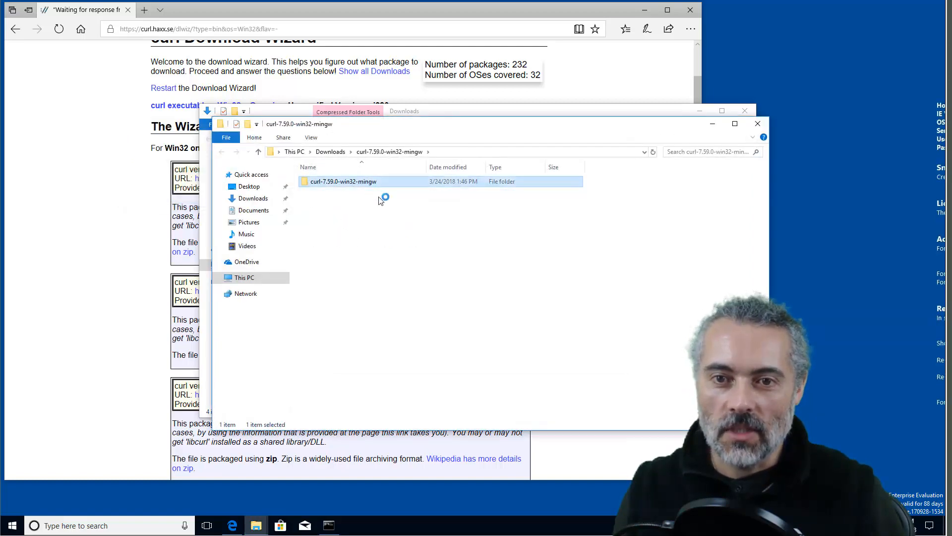
double_click(343, 182)
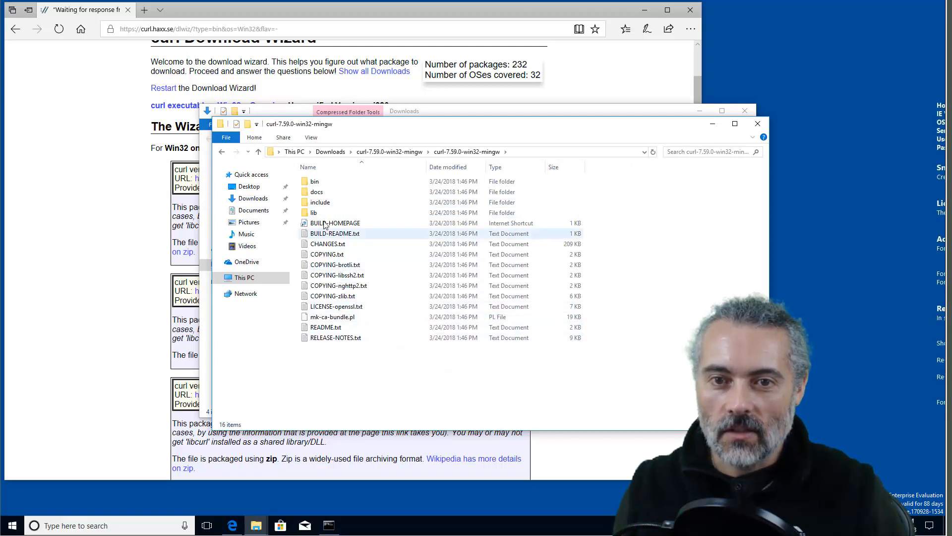
double_click(314, 181)
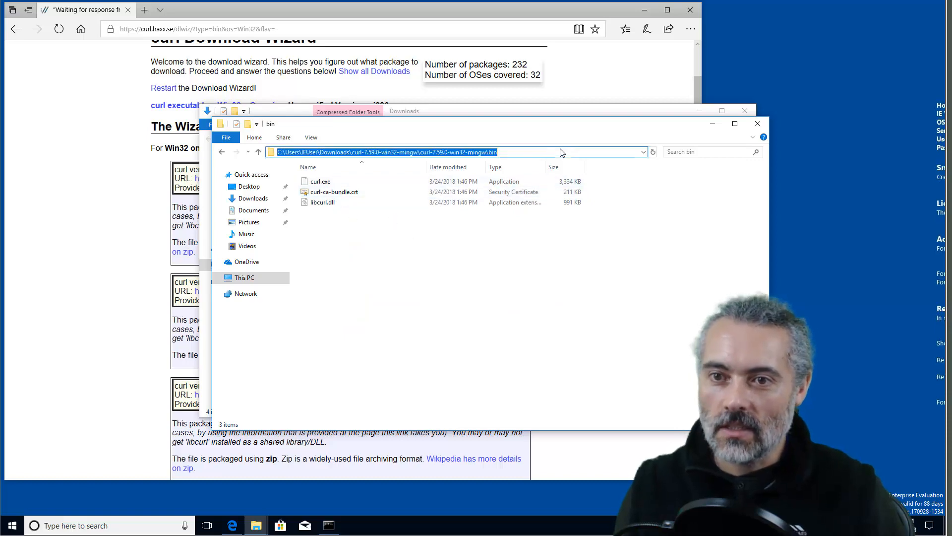
type("cmd")
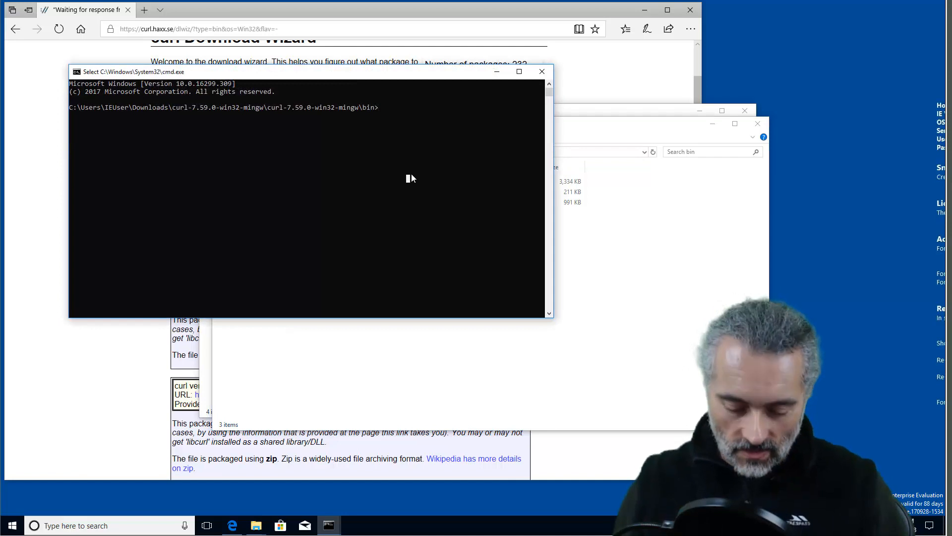
type("curl")
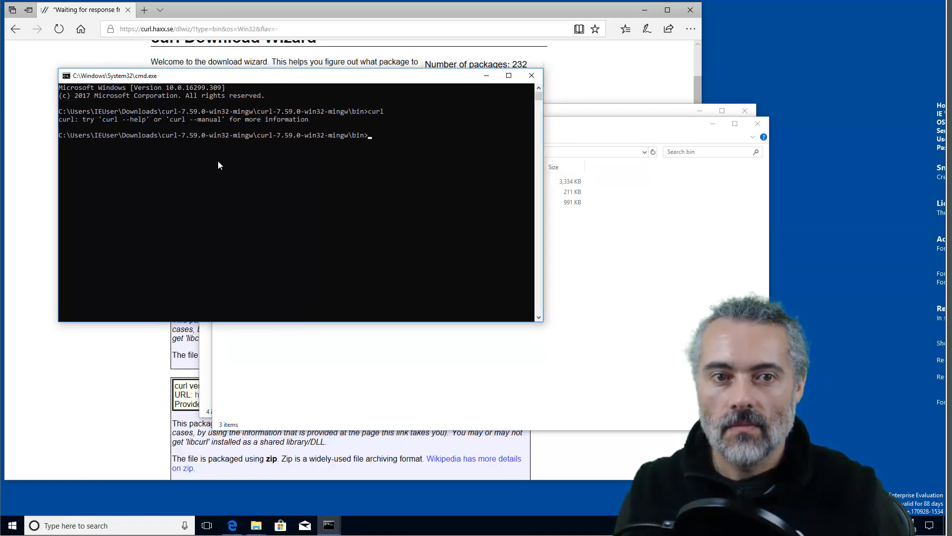
mouse_move(413, 167)
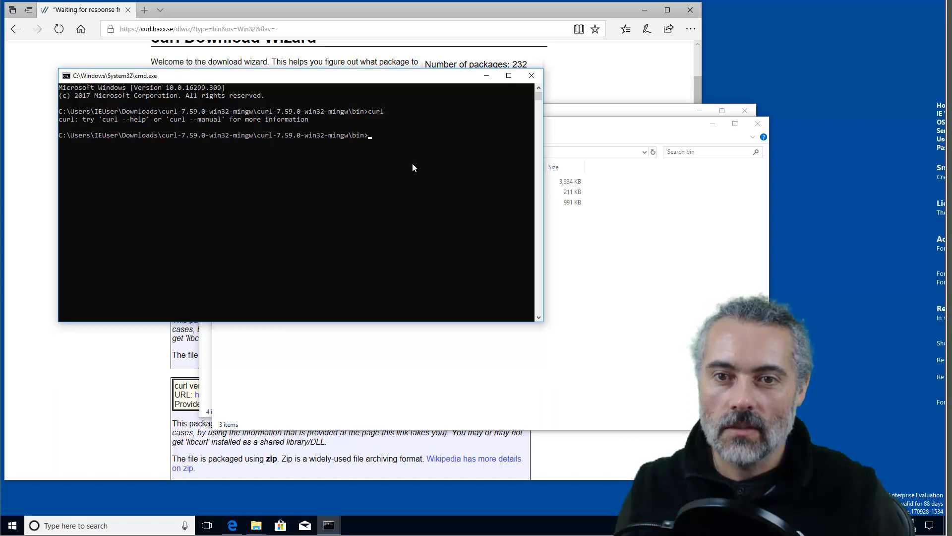
type("curl")
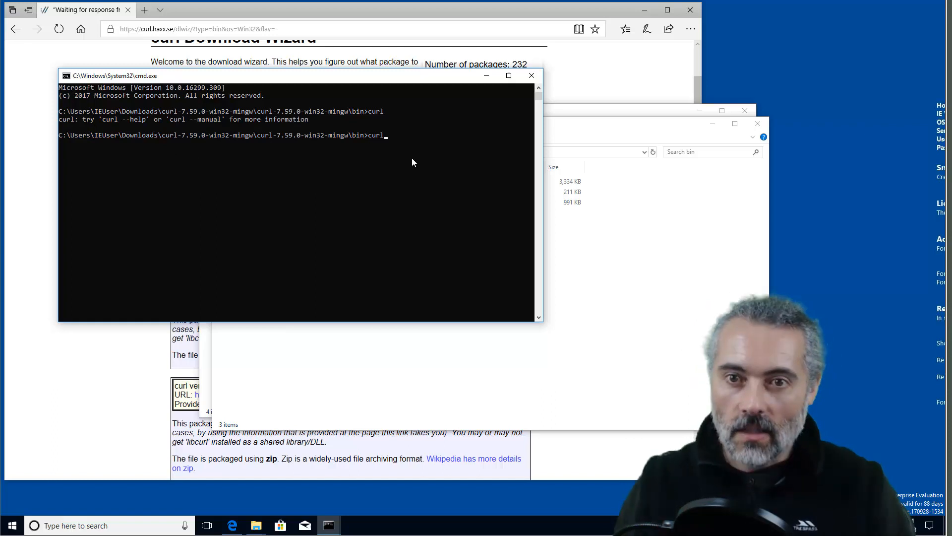
type("https://")
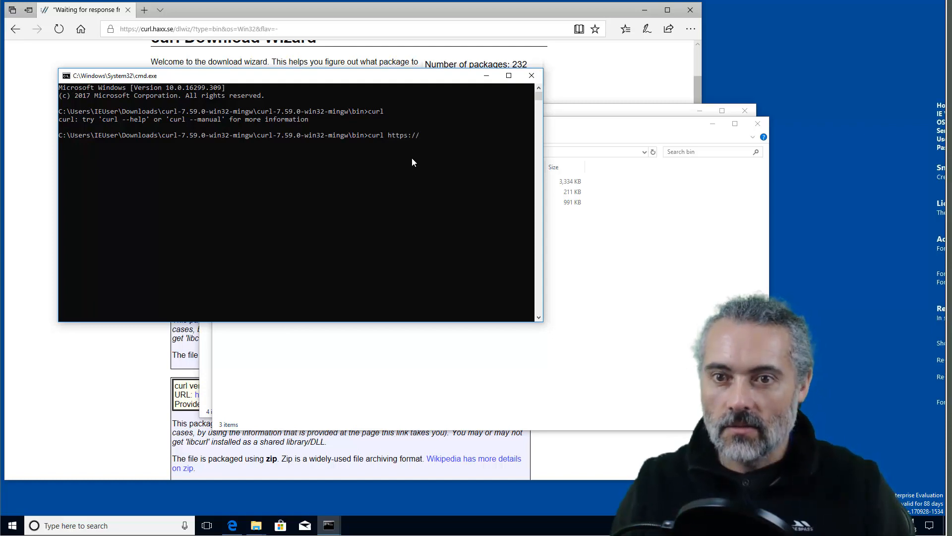
type("www.c")
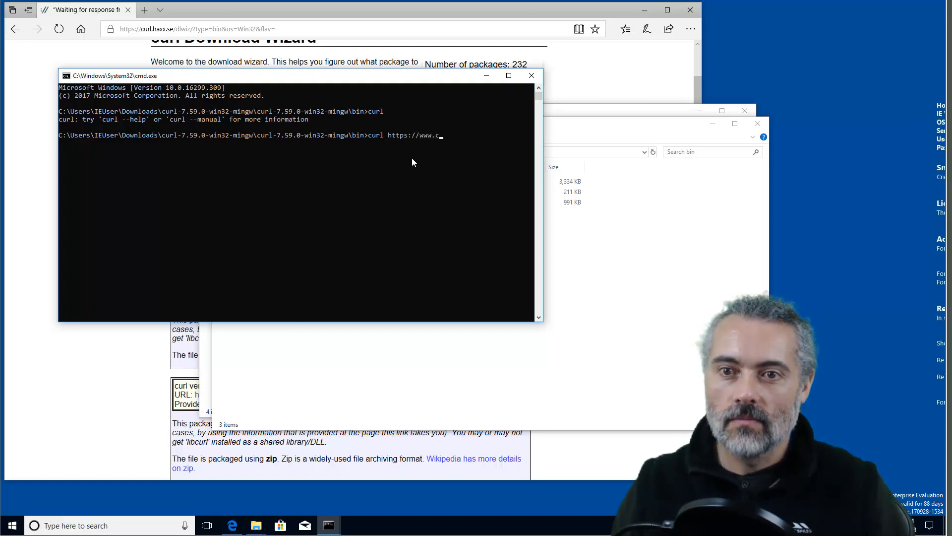
type("ompendiumdev.co")
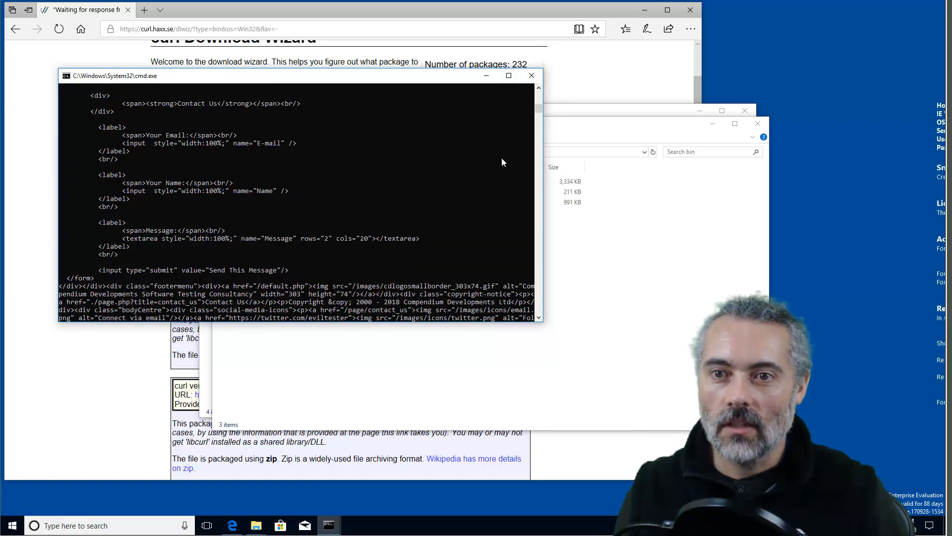
left_click(530, 74)
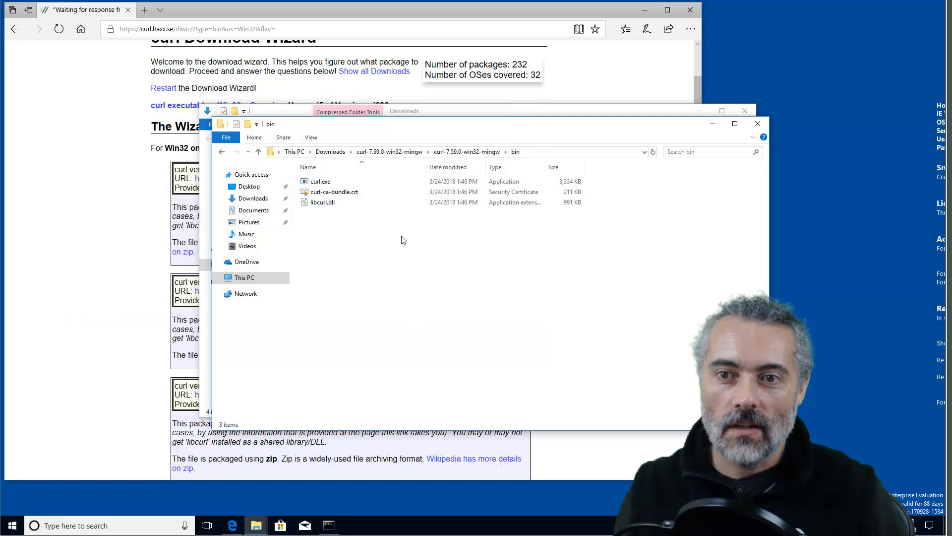
Launch C:\Windows\System32\cmd.exe, see curl rejected as unrecognized, then close it.
type("C:\\Windows\\System32\\cmd.exe")
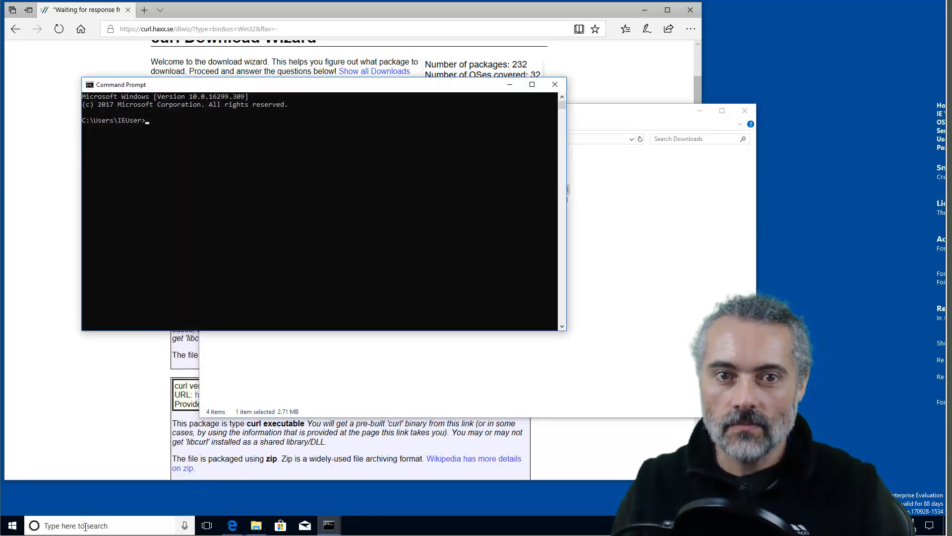
type("curl")
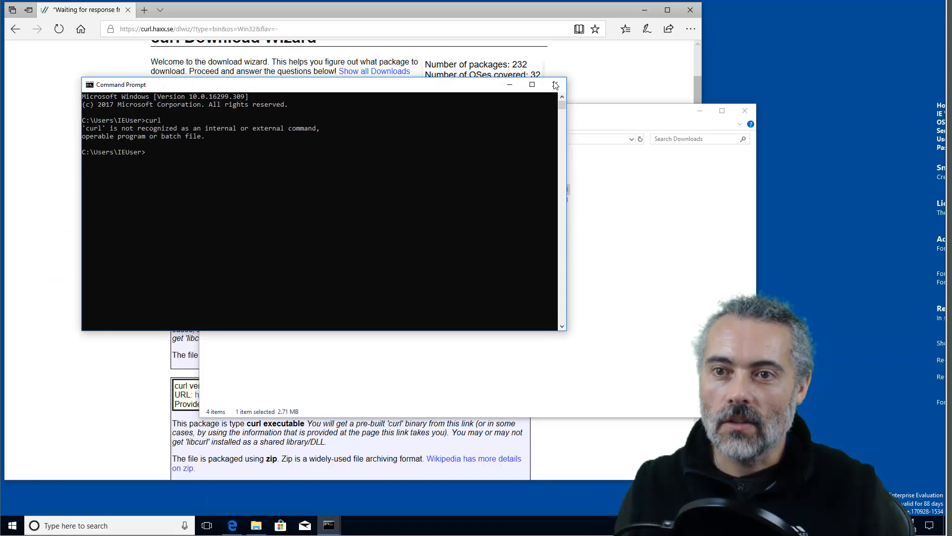
left_click(554, 84)
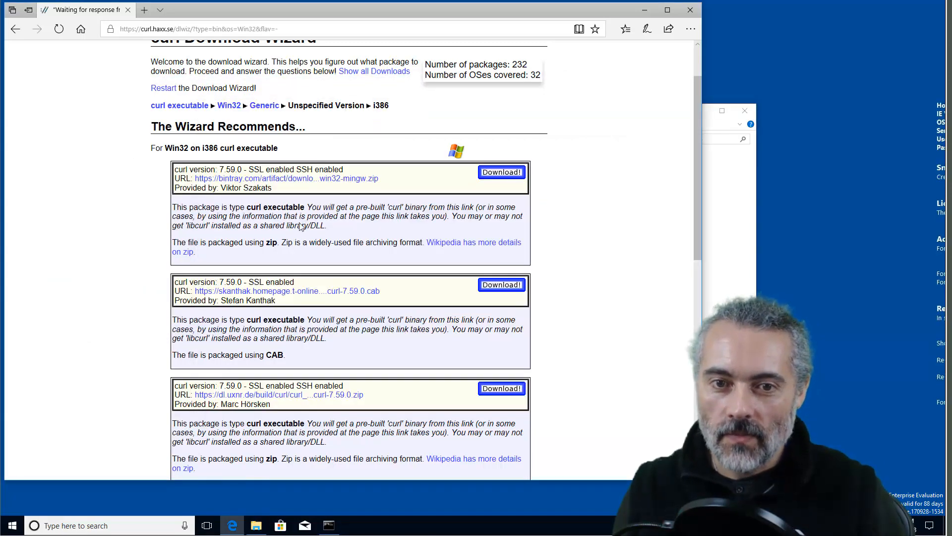
Save the curl-7.59.0.cab download and show it in its Downloads folder.
scroll("down", 3)
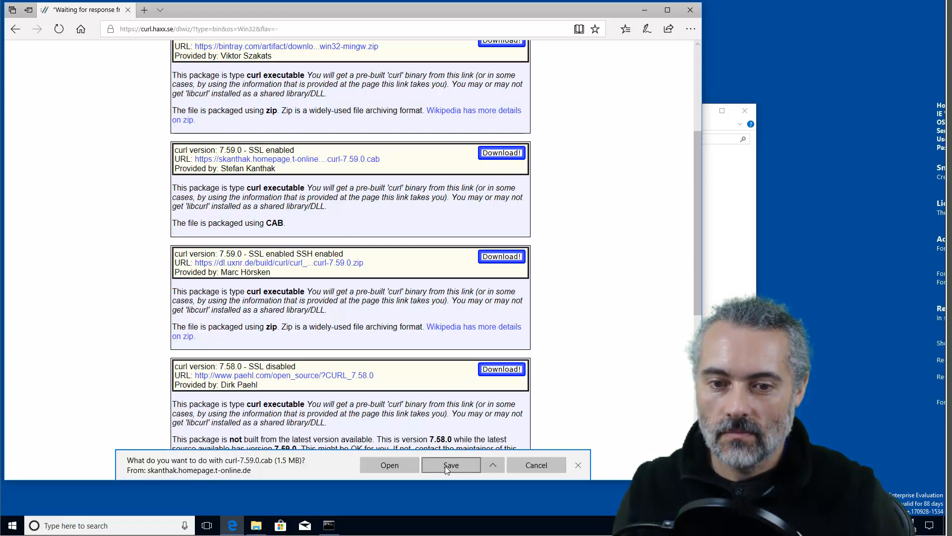
left_click(451, 464)
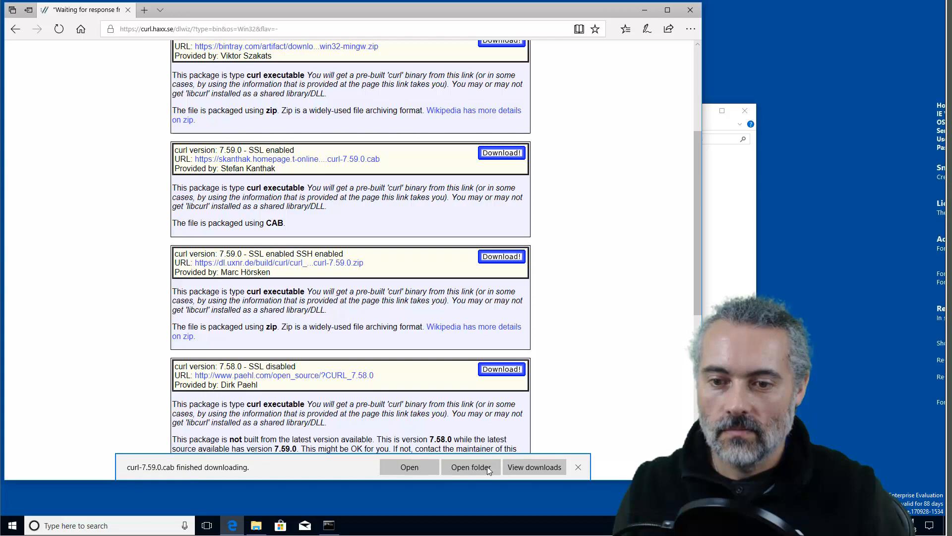
left_click(470, 467)
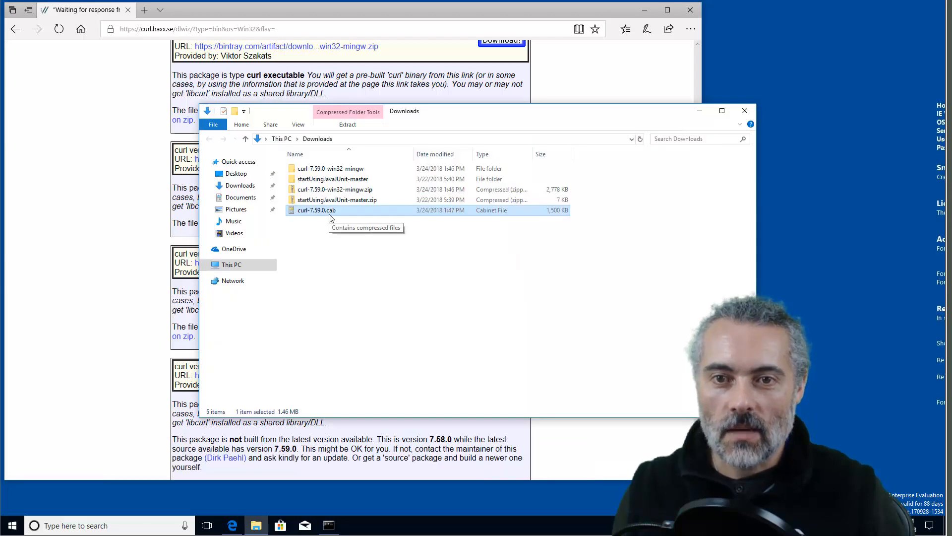
mouse_move(340, 216)
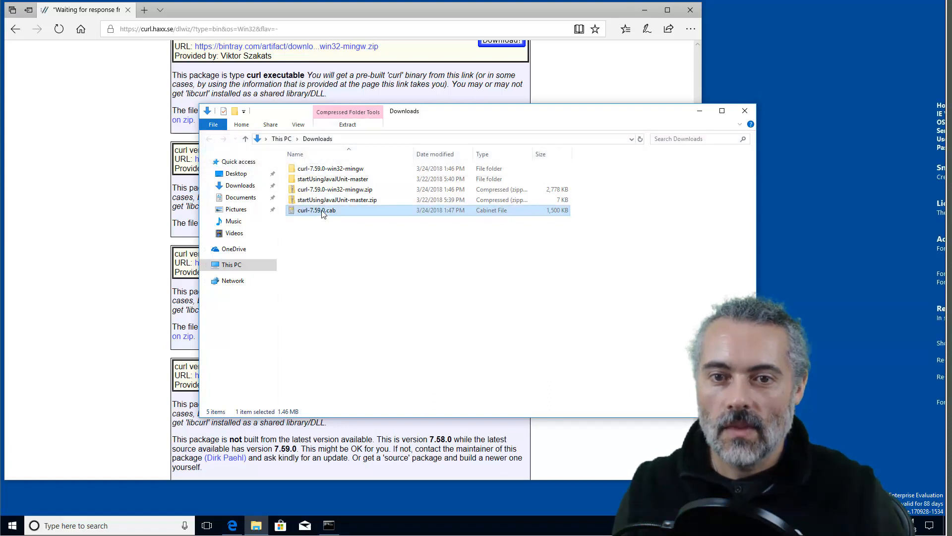
Open curl-7.59.0.cab, create a curlcab folder in Downloads, and select CURL.EXE.
double_click(316, 209)
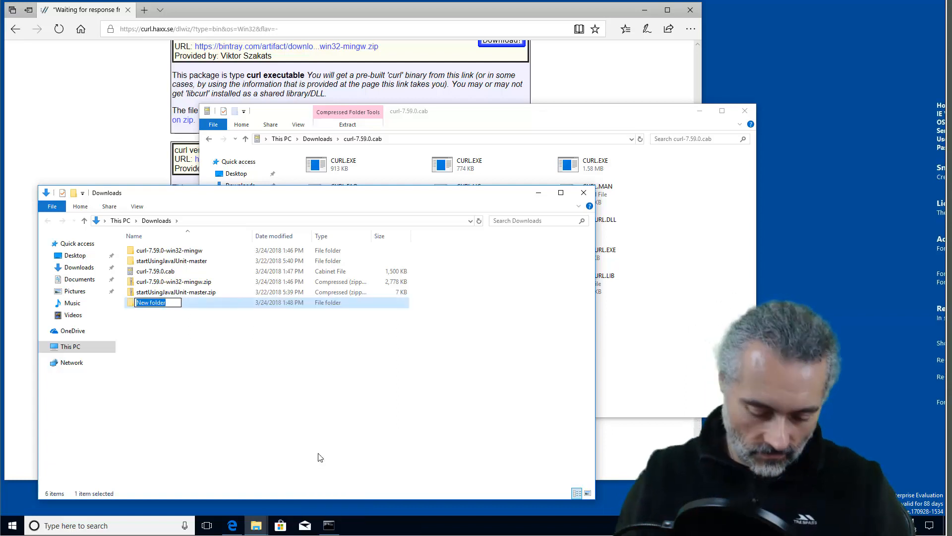
type("curlcab")
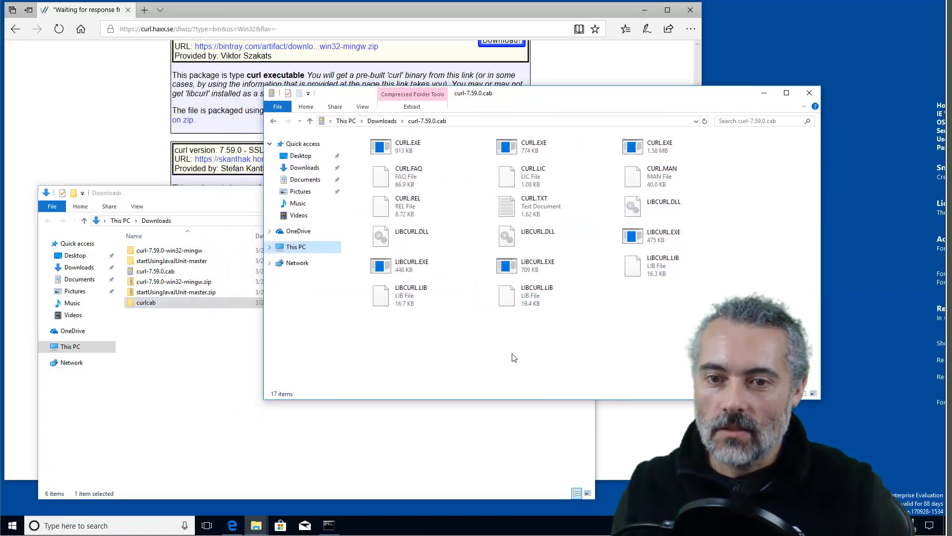
left_click(411, 295)
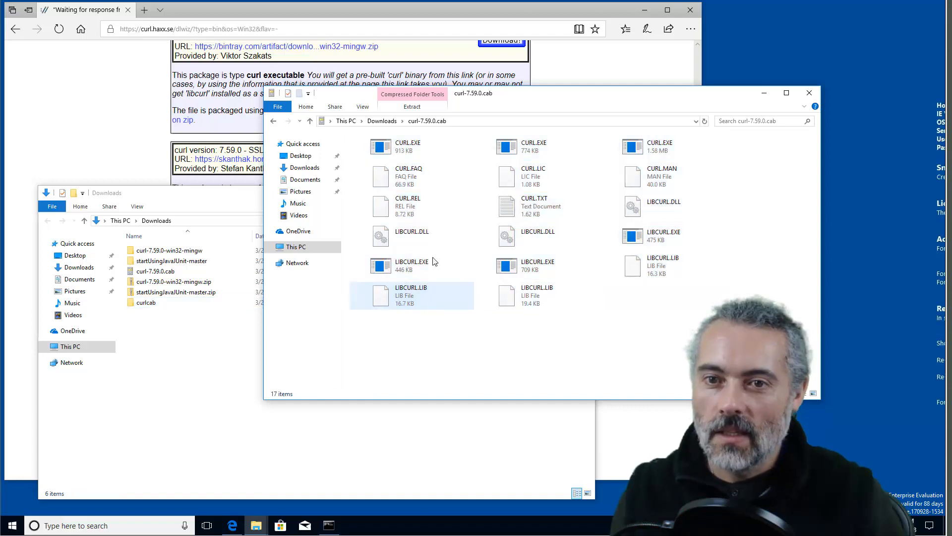
left_click(409, 146)
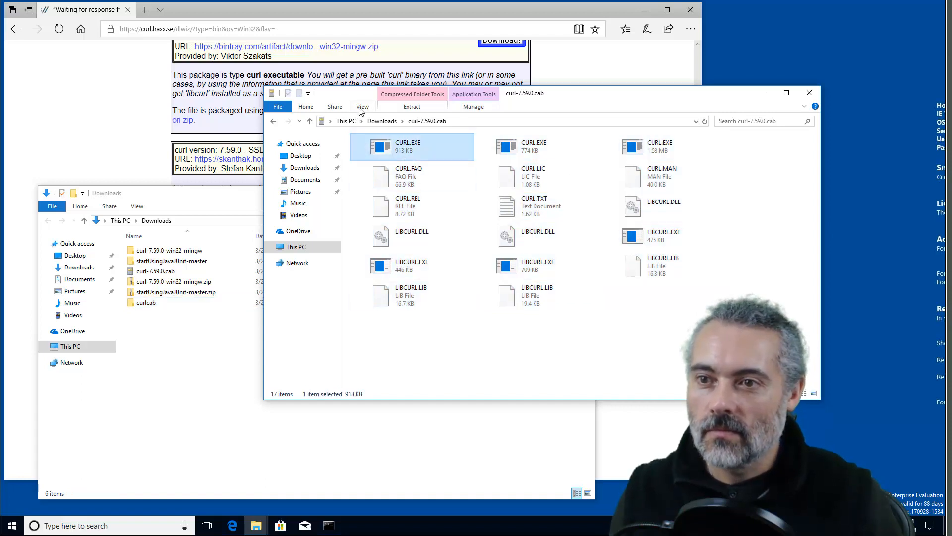
Copy the I386 curl files into curlcab and open a Command Prompt there.
left_click(363, 106)
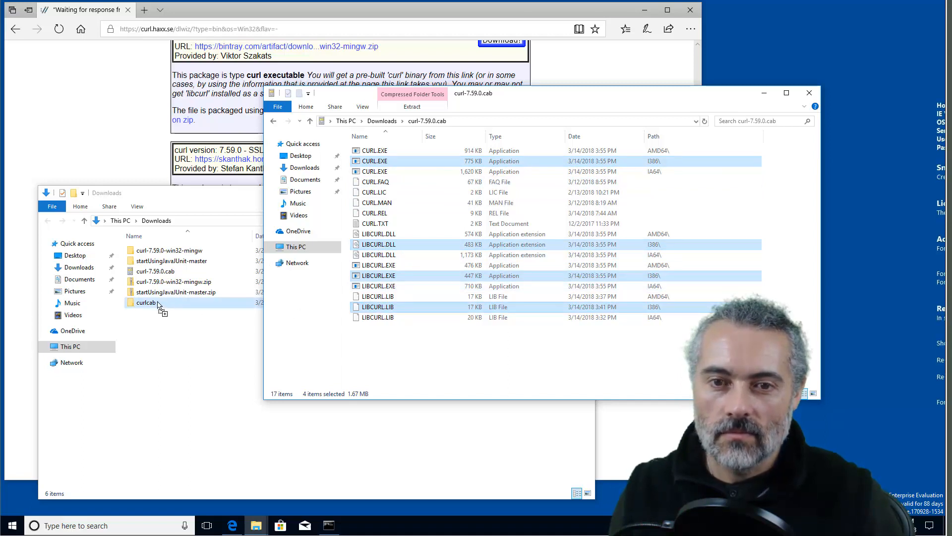
double_click(146, 303)
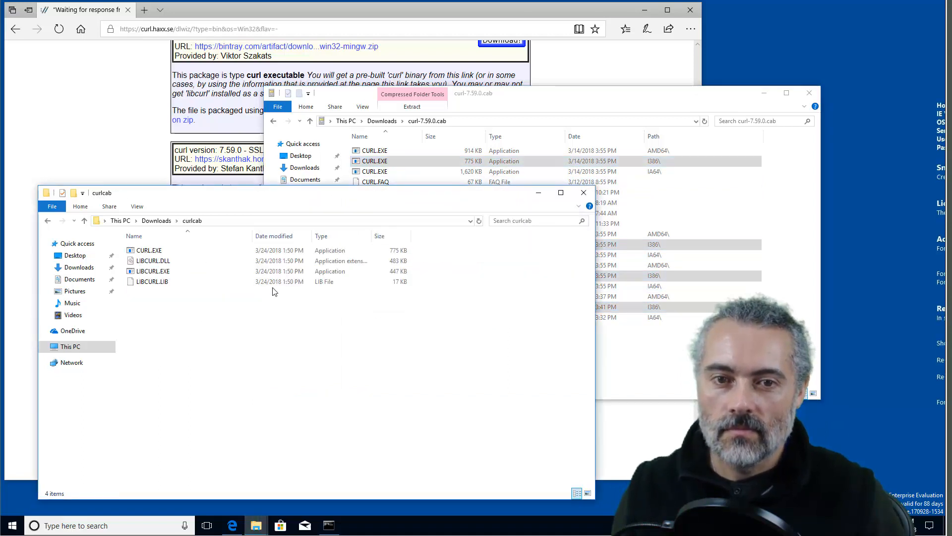
left_click(243, 221)
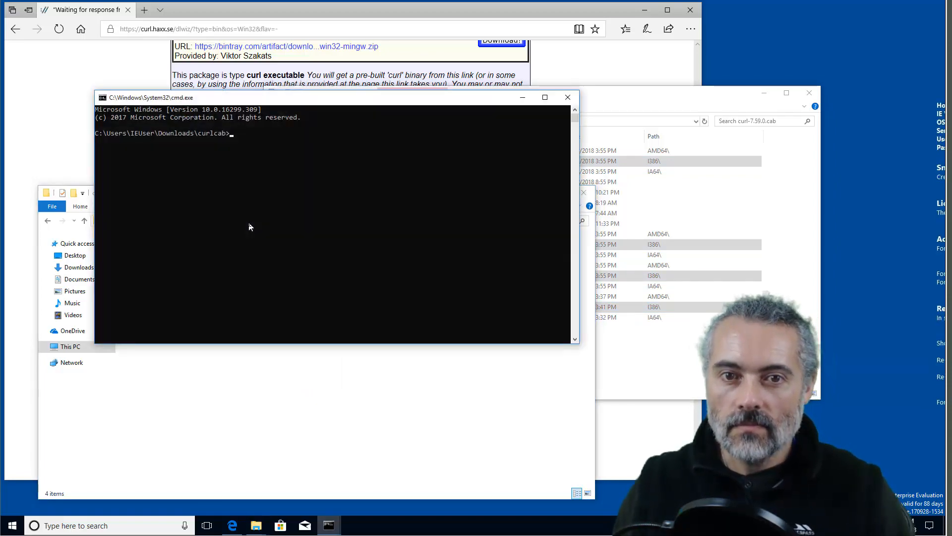
type("curl")
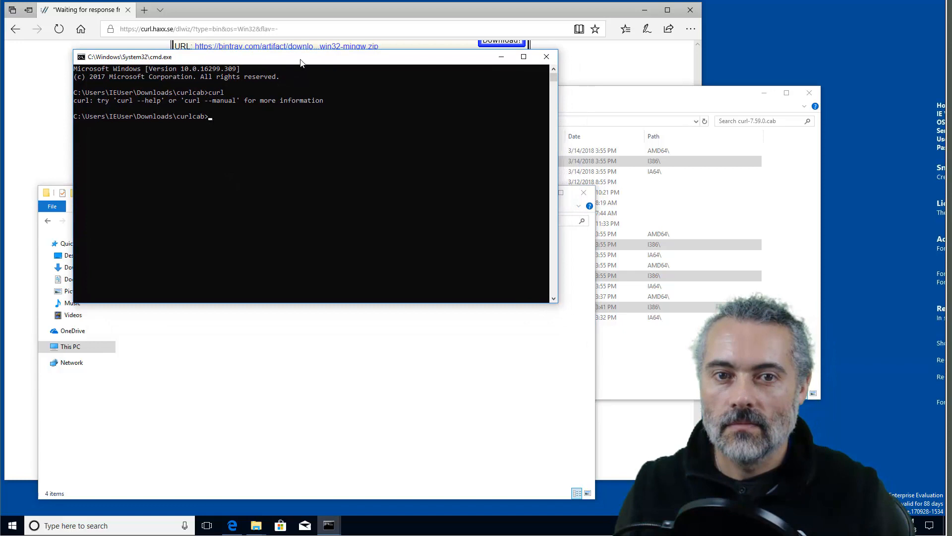
type("curl https://compend")
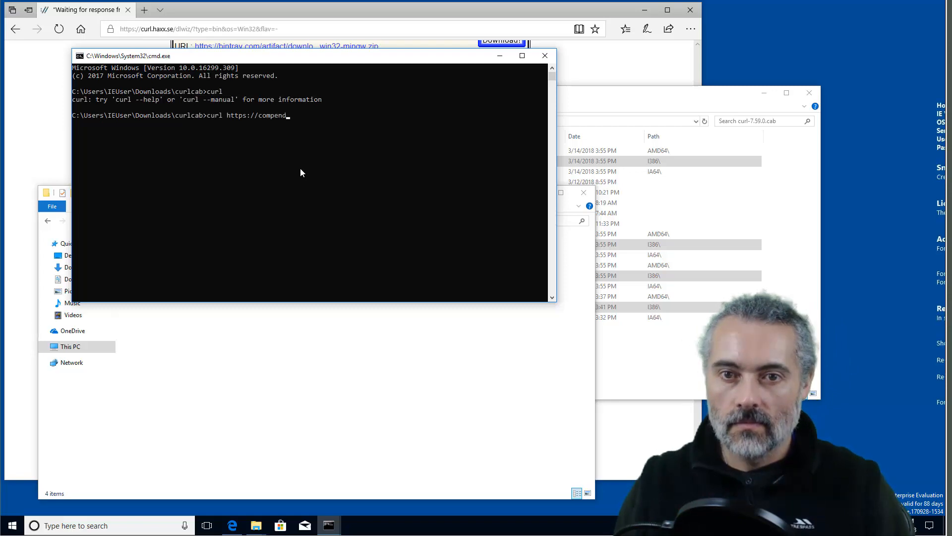
type("iumdev.co.uk")
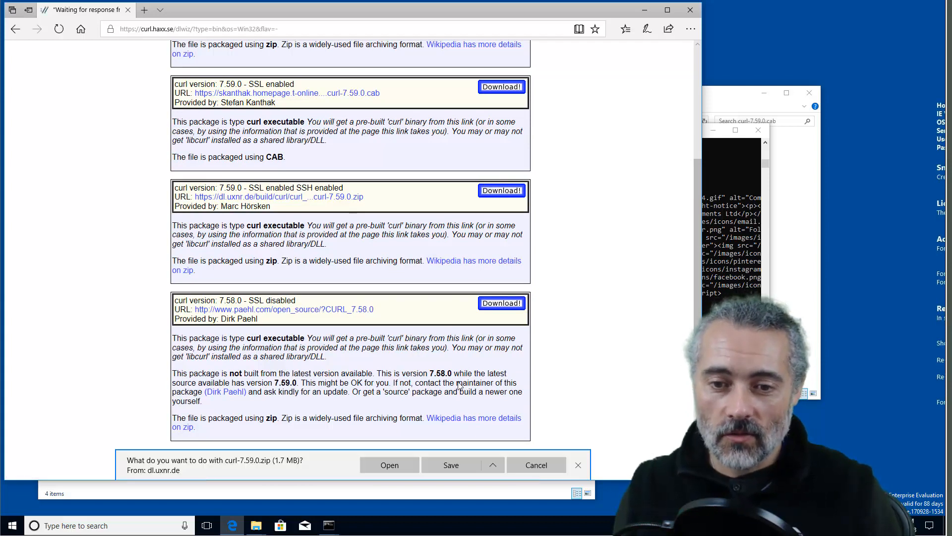
Save curl-7.59.0.zip and show it in the Downloads folder.
left_click(451, 465)
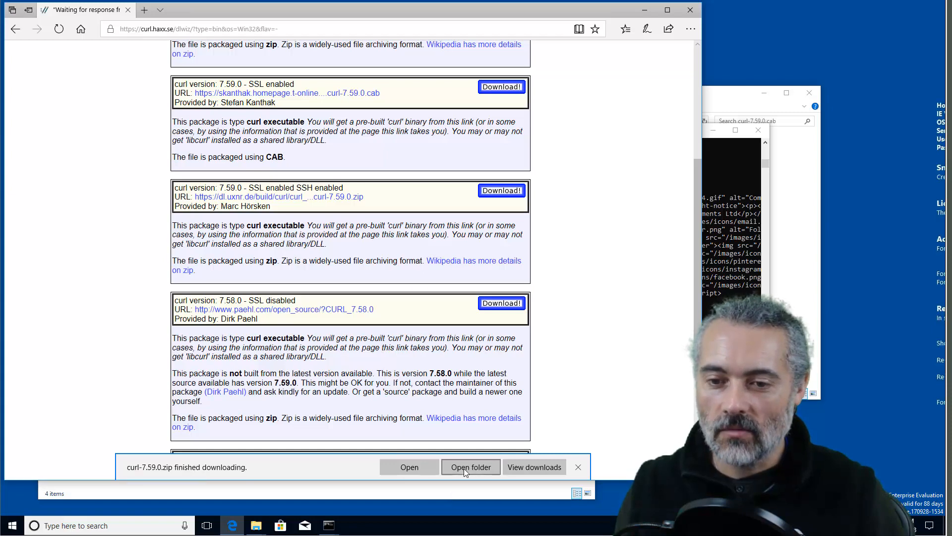
left_click(471, 467)
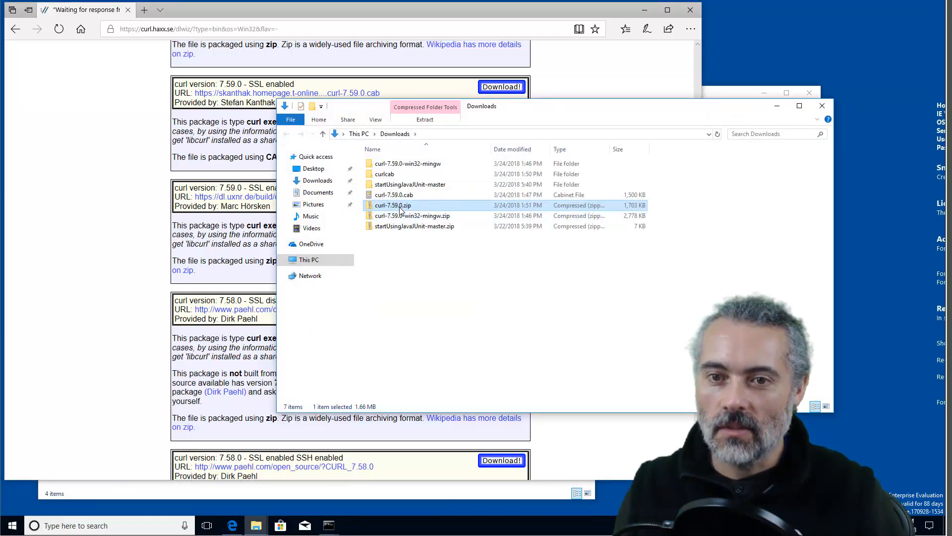
Extract All from curl-7.59.0.zip into a curl-7.59.0 folder and open it.
right_click(392, 205)
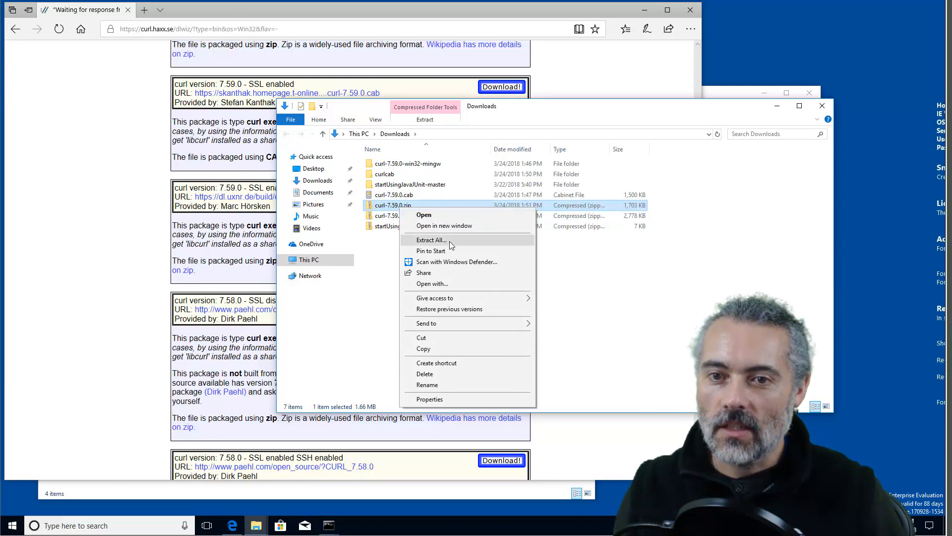
left_click(431, 239)
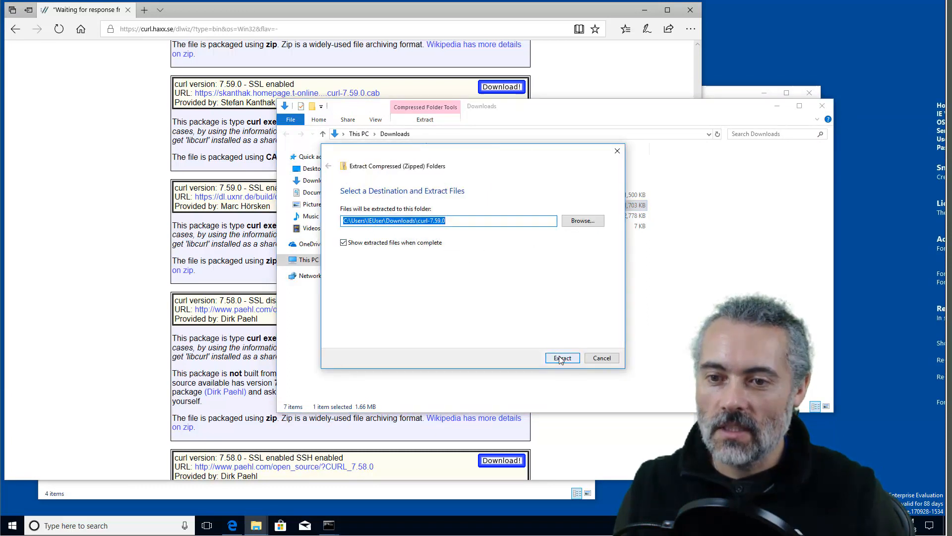
left_click(562, 358)
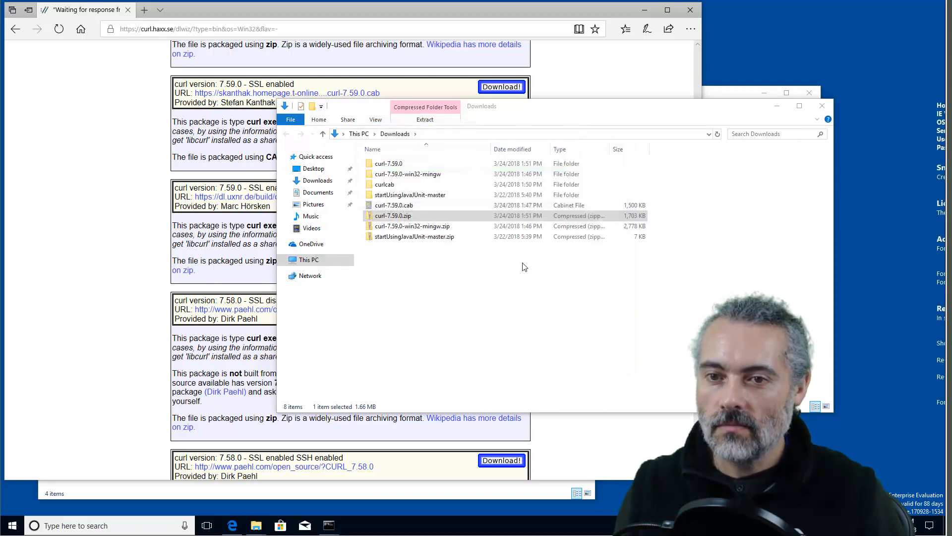
double_click(389, 163)
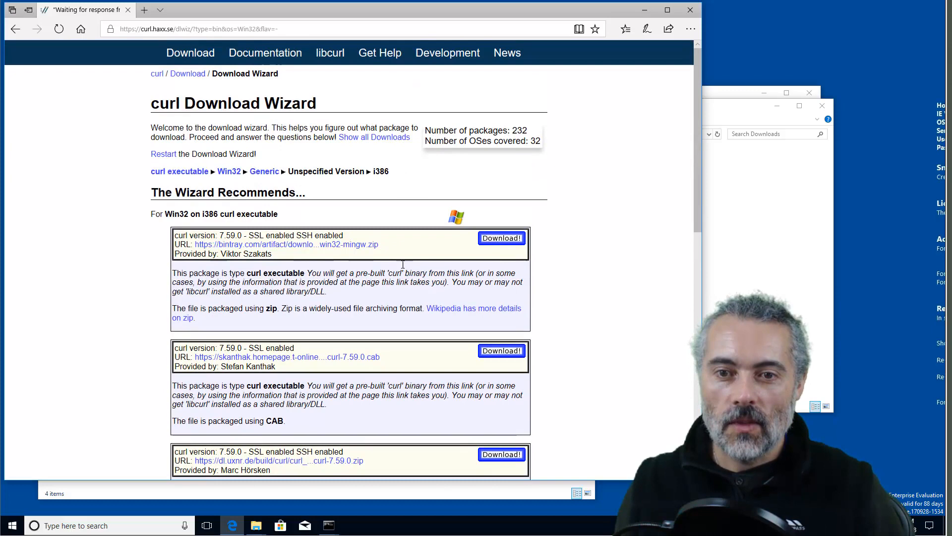
mouse_move(366, 392)
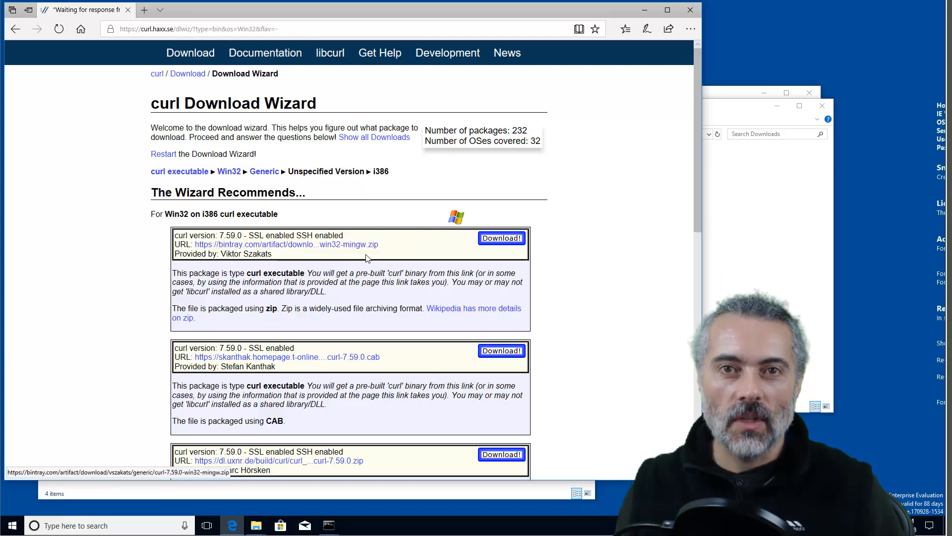
mouse_move(452, 357)
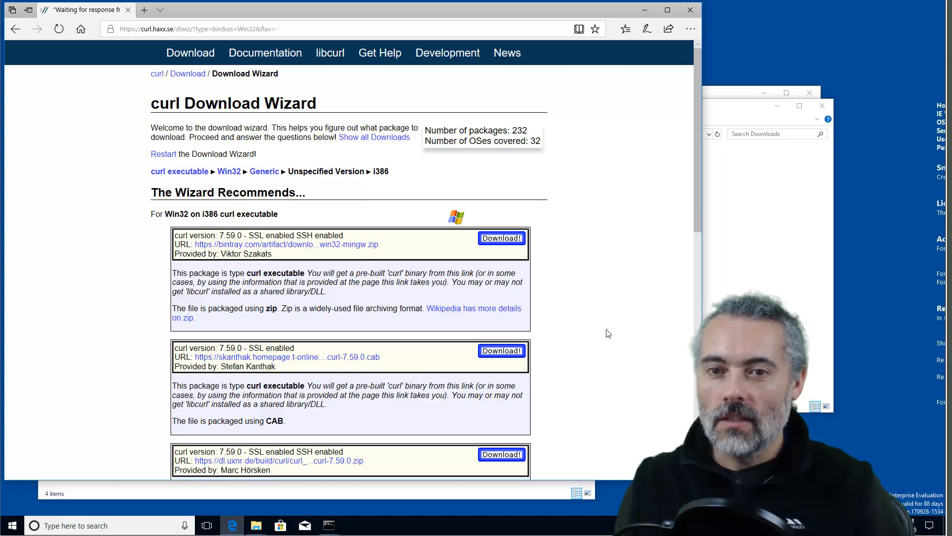
mouse_move(485, 184)
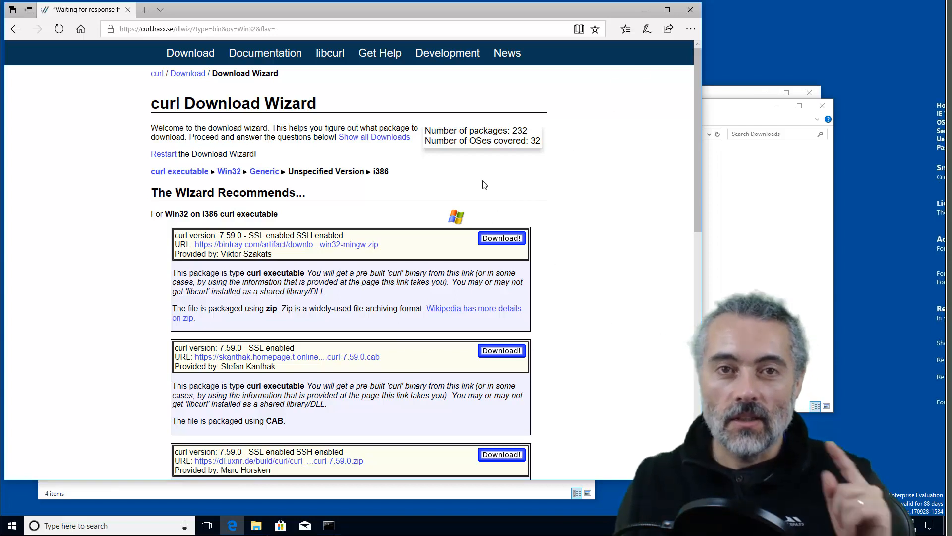